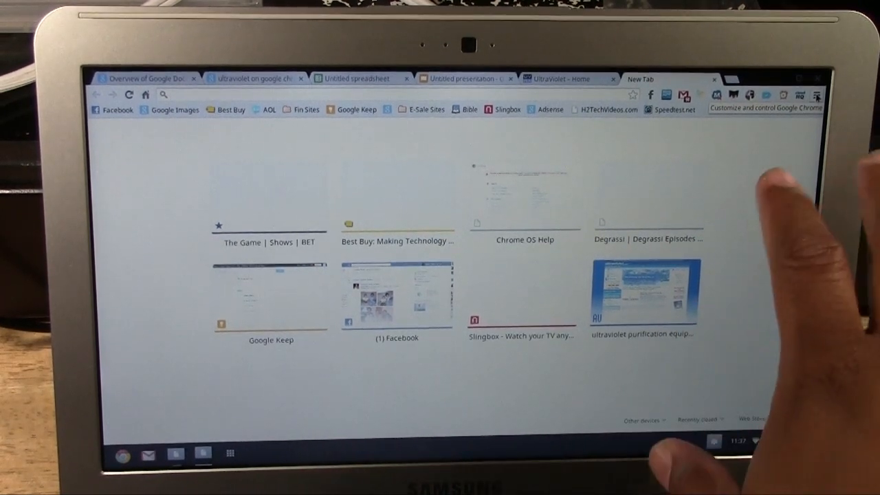
- Show the Google Cloud Print dialog from the Chrome menu's Print command, then dismiss it
{"action": "left_click", "coordinate": [817, 96]}
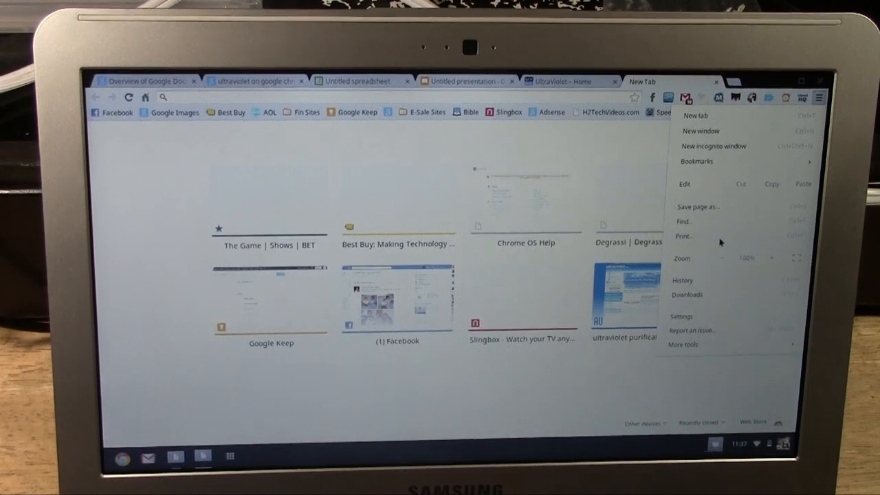
{"action": "left_click", "coordinate": [683, 237]}
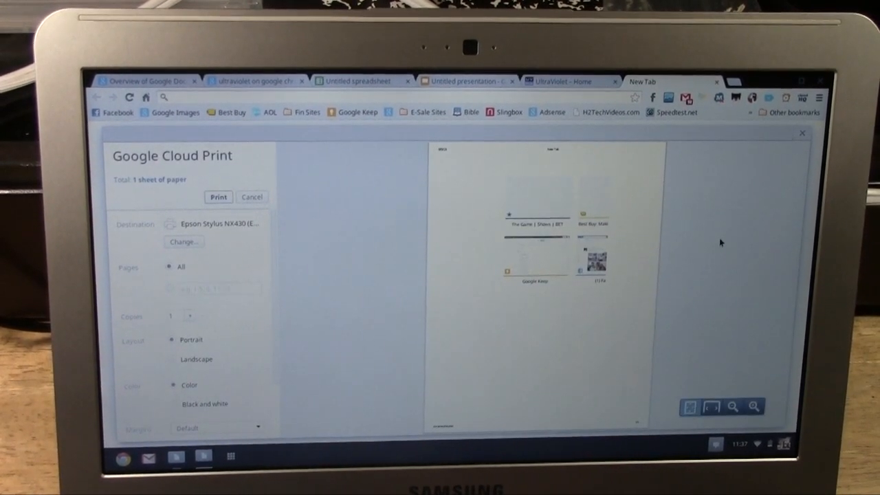
{"action": "left_click", "coordinate": [252, 198]}
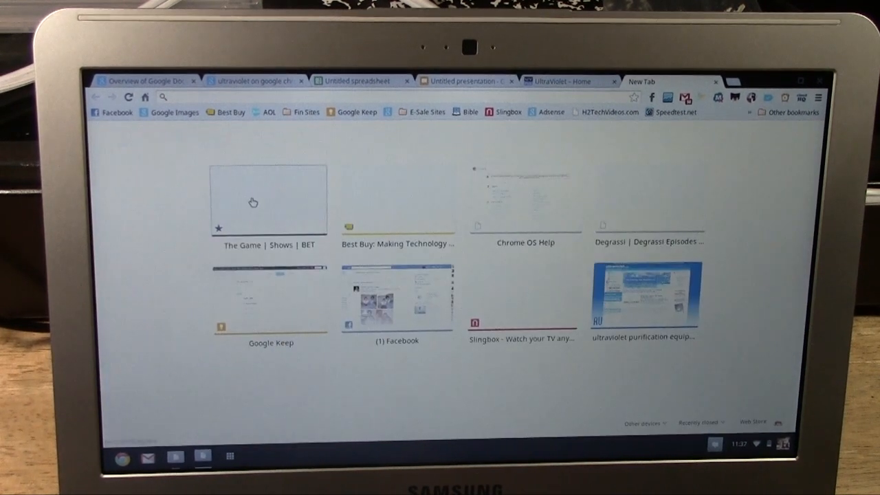
- Switch to the Untitled spreadsheet tab and display its File menu with Print listed
{"action": "left_click", "coordinate": [357, 80]}
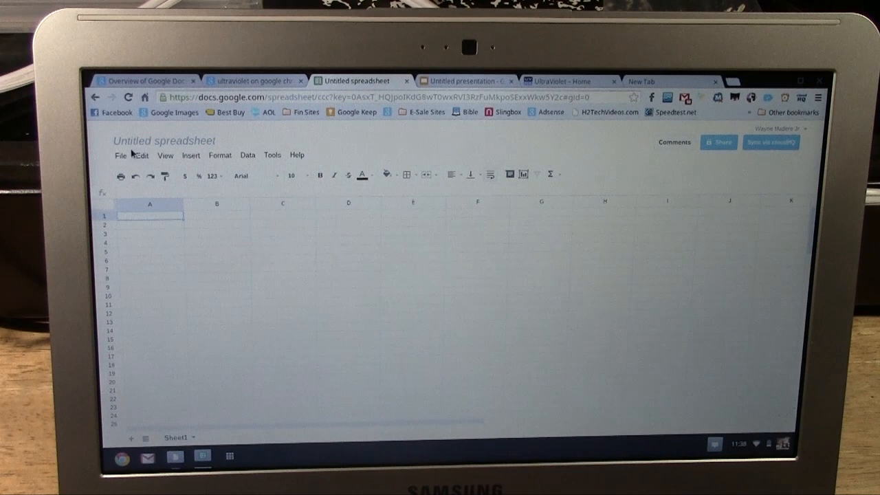
{"action": "left_click", "coordinate": [121, 154]}
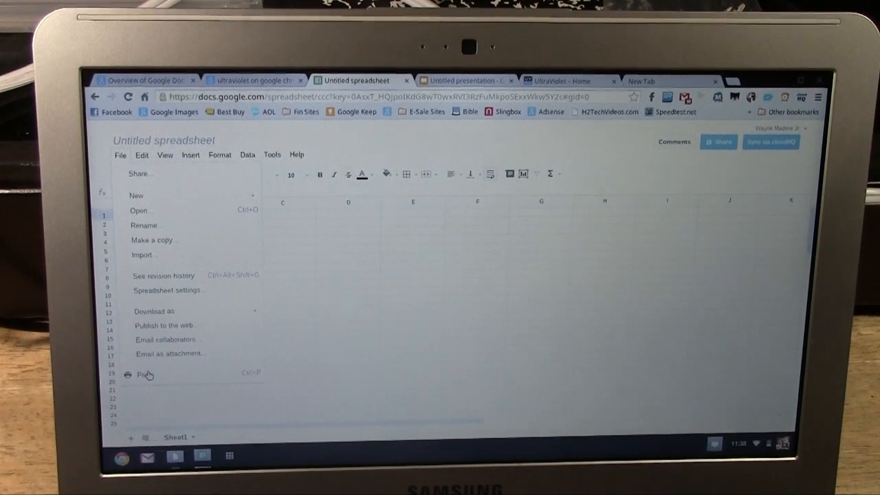